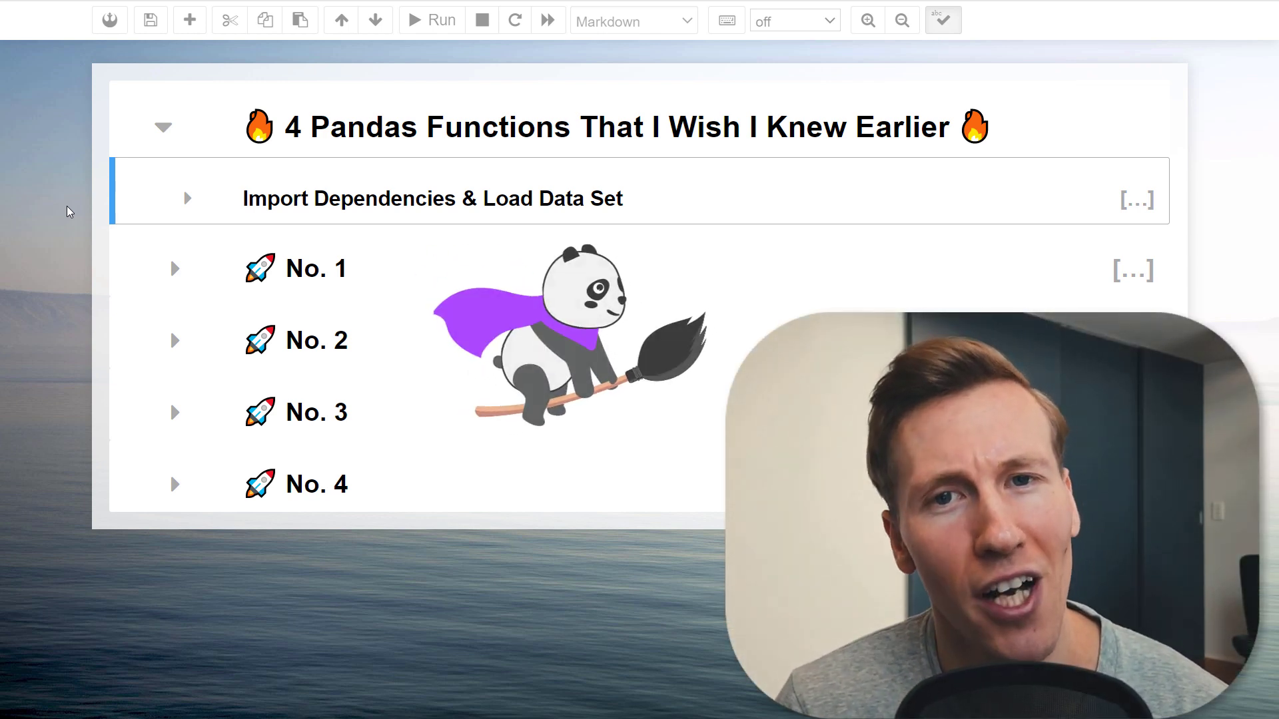
Expand the import section and run the cell loading the tips CSV.
{"action": "left_click", "coordinate": [188, 198]}
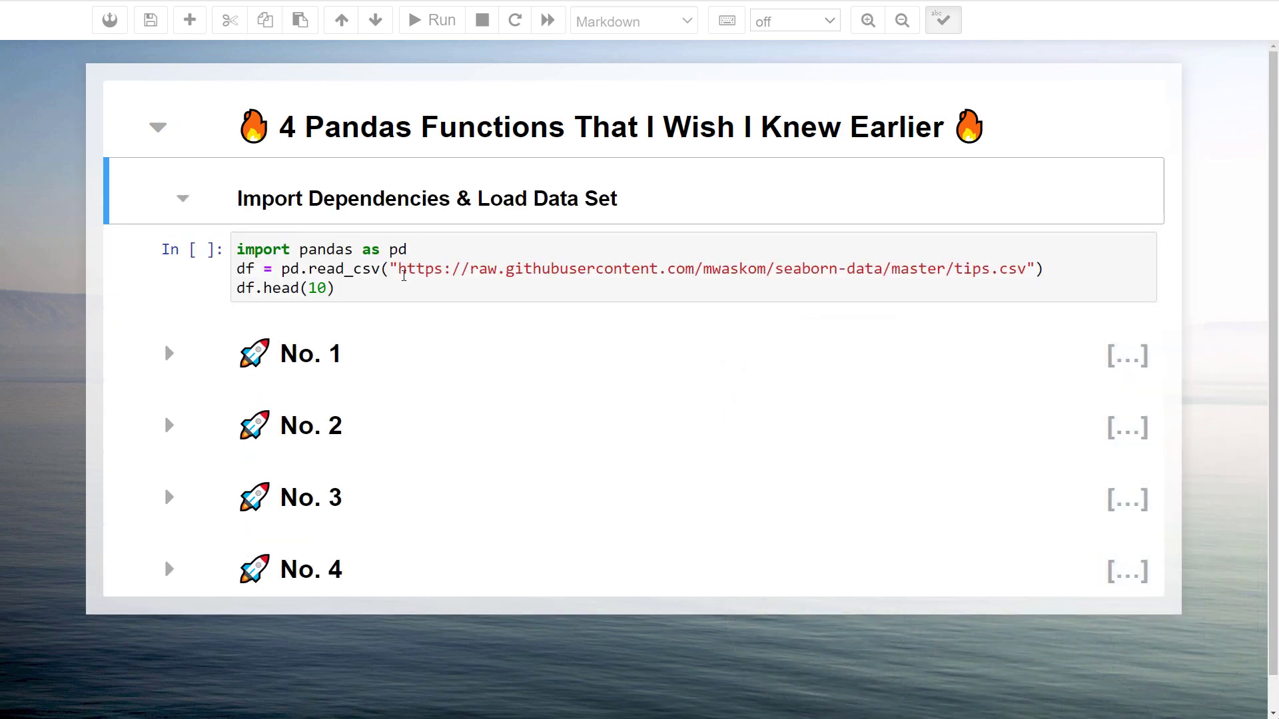
{"action": "left_click", "coordinate": [428, 19]}
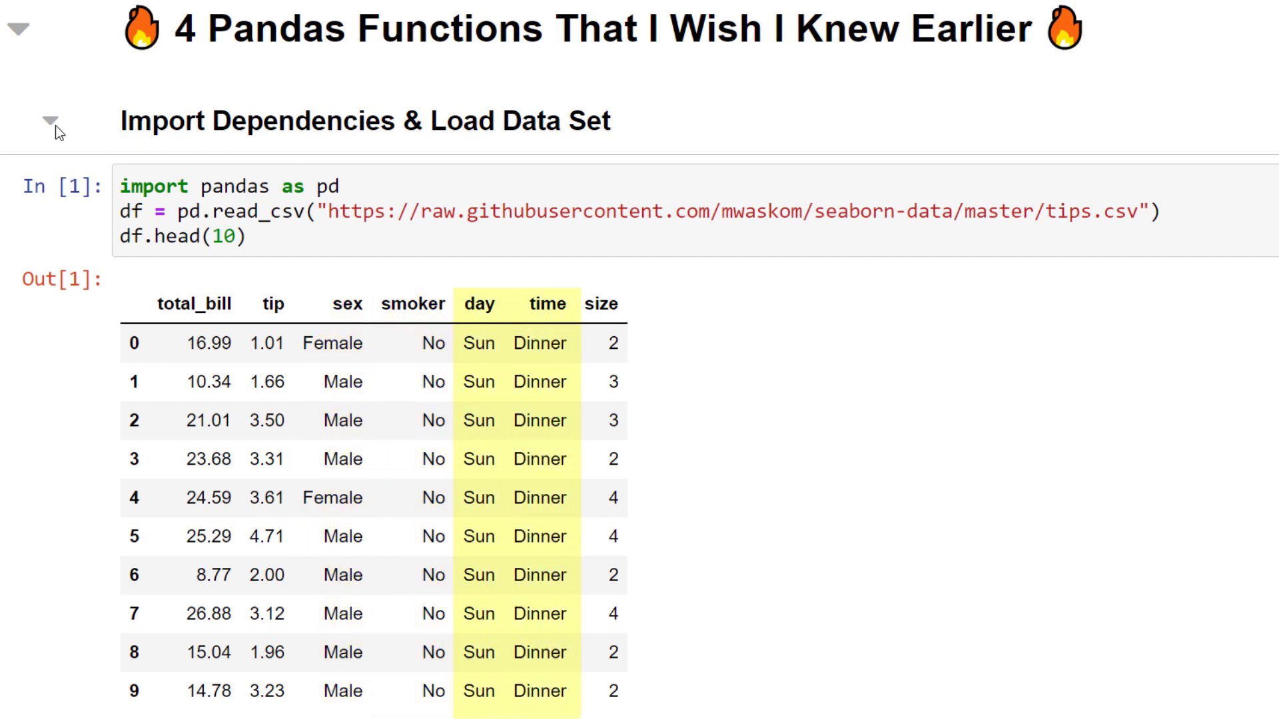
Collapse the data-loading section and expand No. 1 to view the query filter for males in parties over two.
{"action": "left_click", "coordinate": [48, 124]}
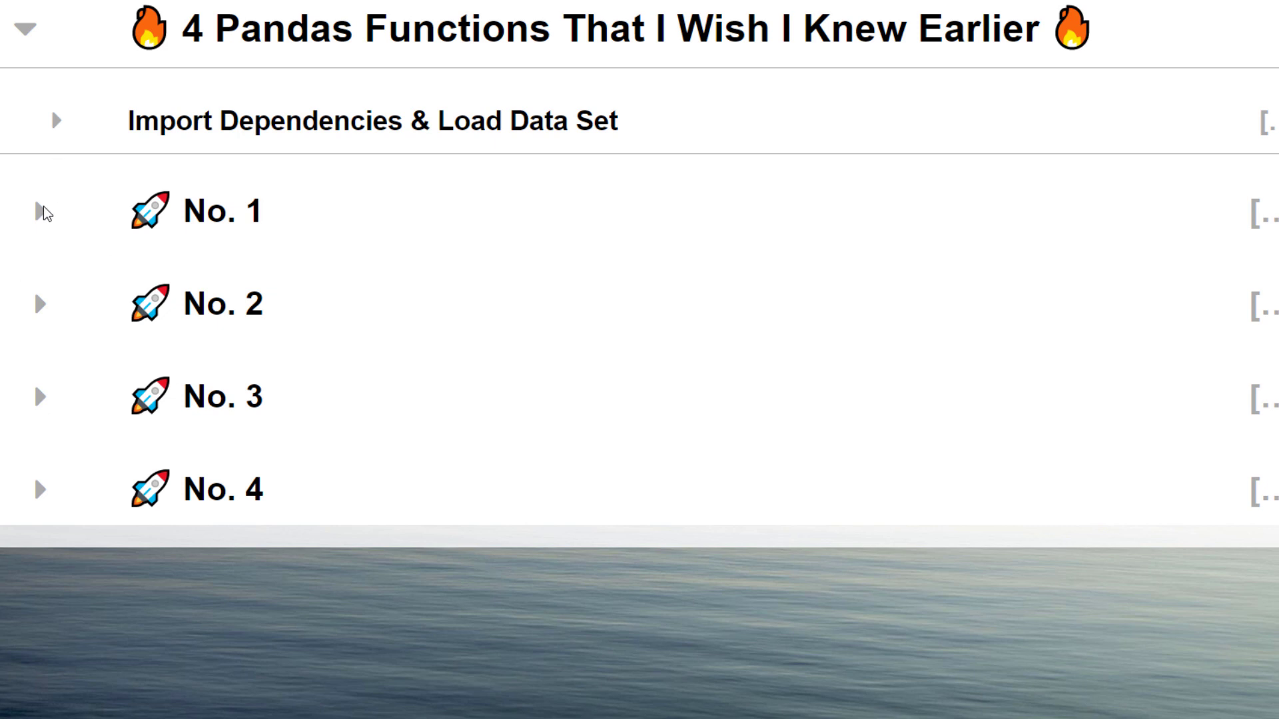
{"action": "left_click", "coordinate": [41, 212]}
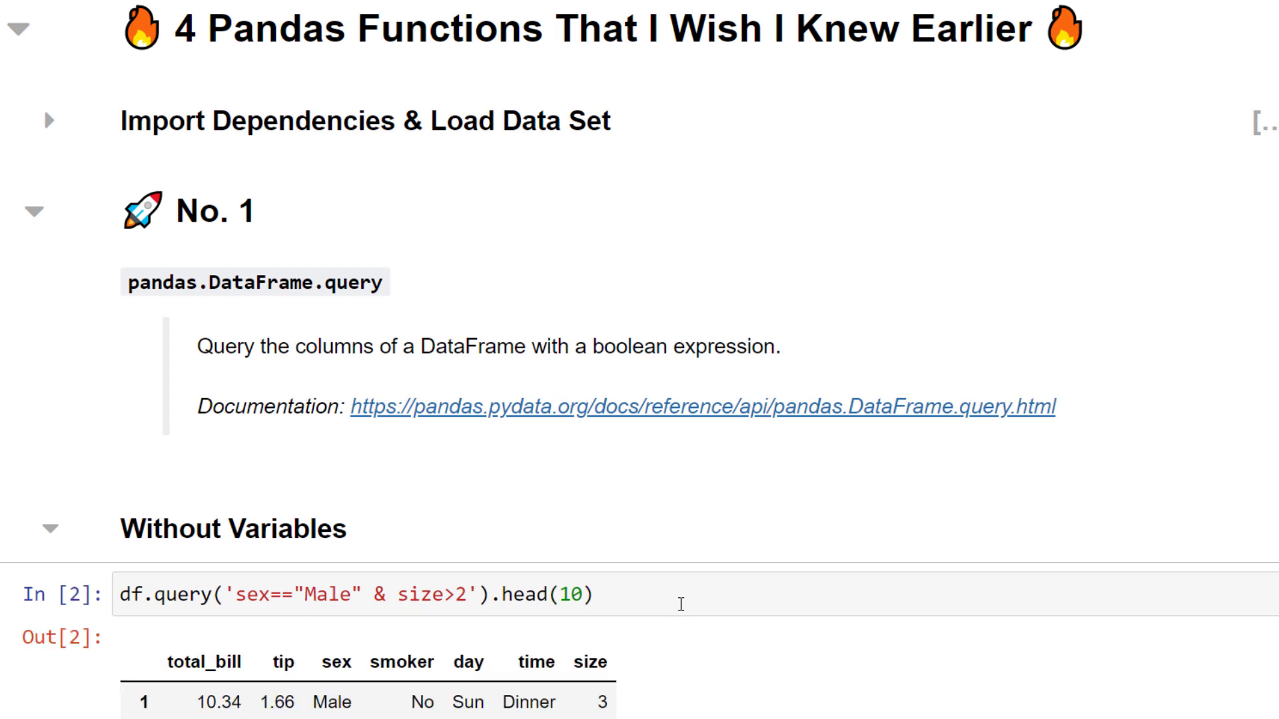
{"action": "scroll", "scroll_direction": "down", "scroll_amount": 3}
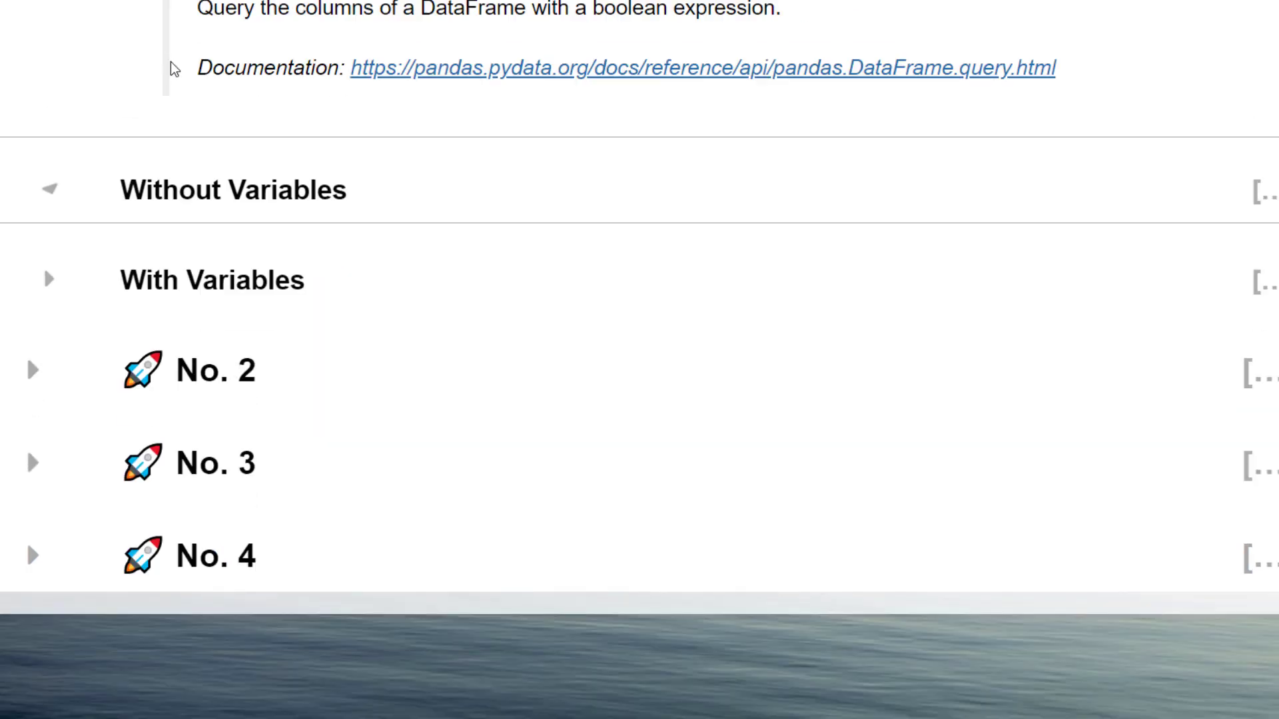
Run the query example with a Sat/Sun days variable, then collapse the No. 1 section.
{"action": "left_click", "coordinate": [49, 277]}
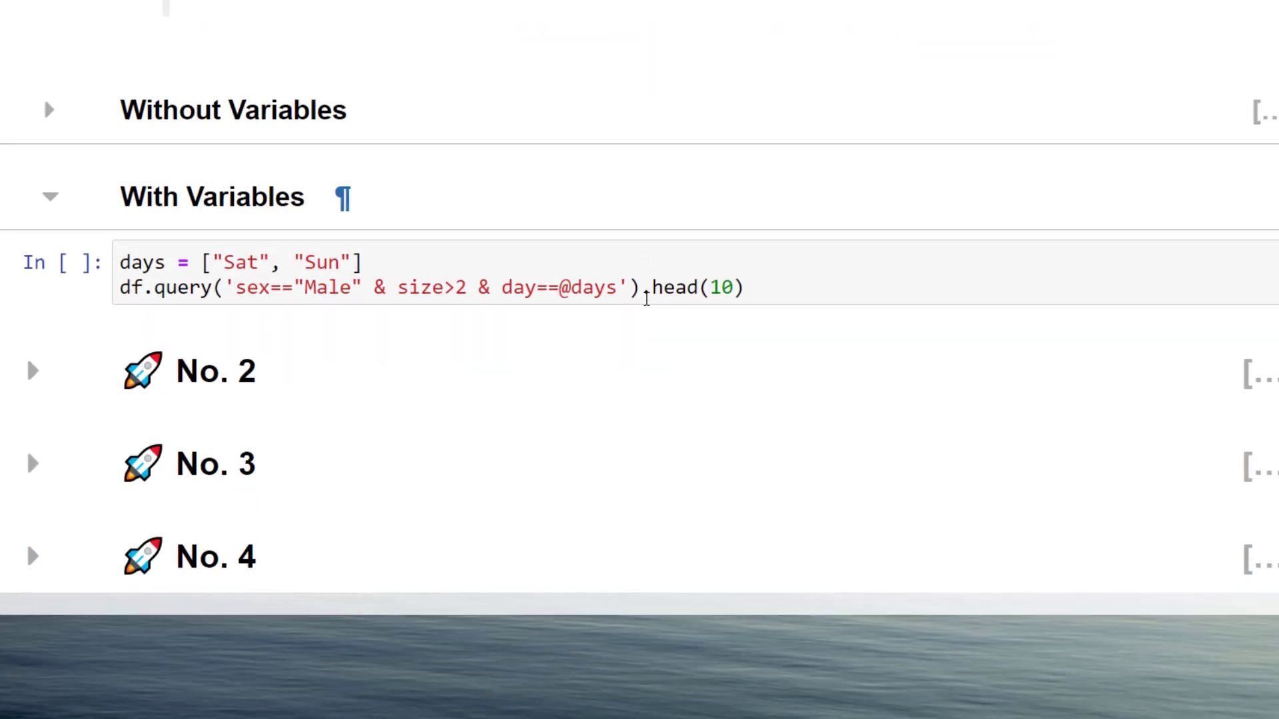
{"action": "key", "text": "Shift+Enter"}
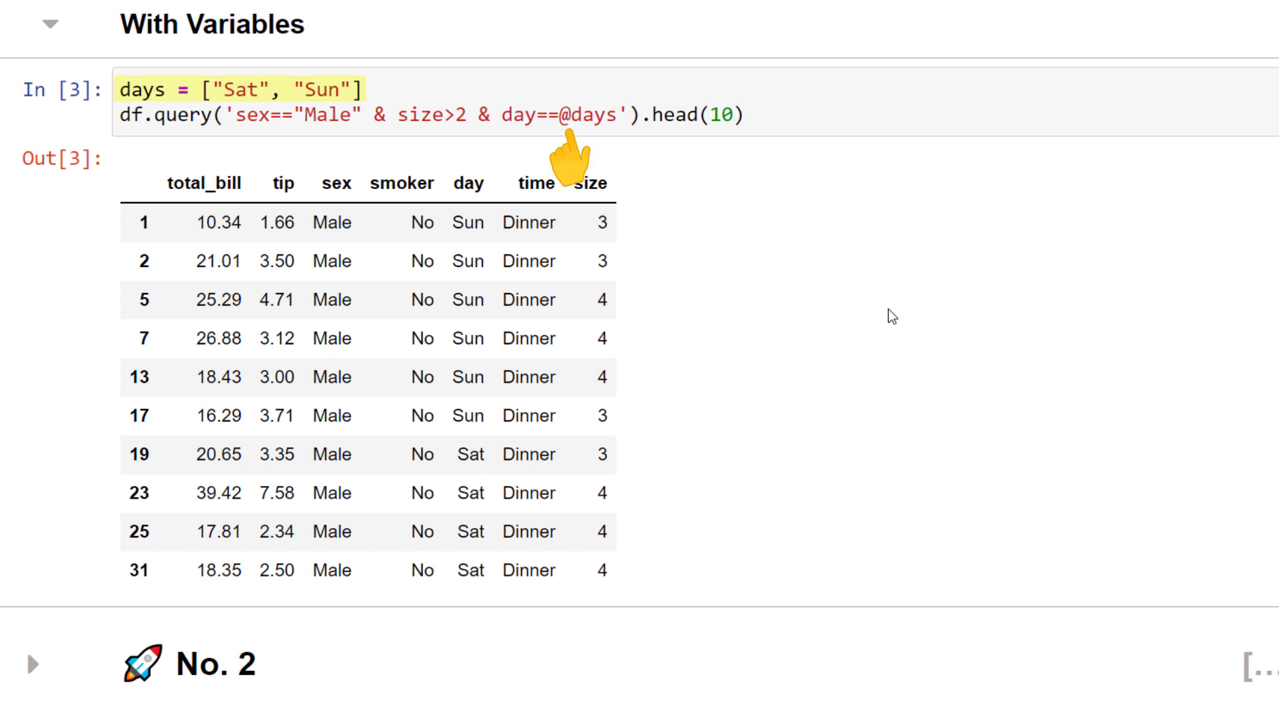
{"action": "double_click", "coordinate": [588, 116]}
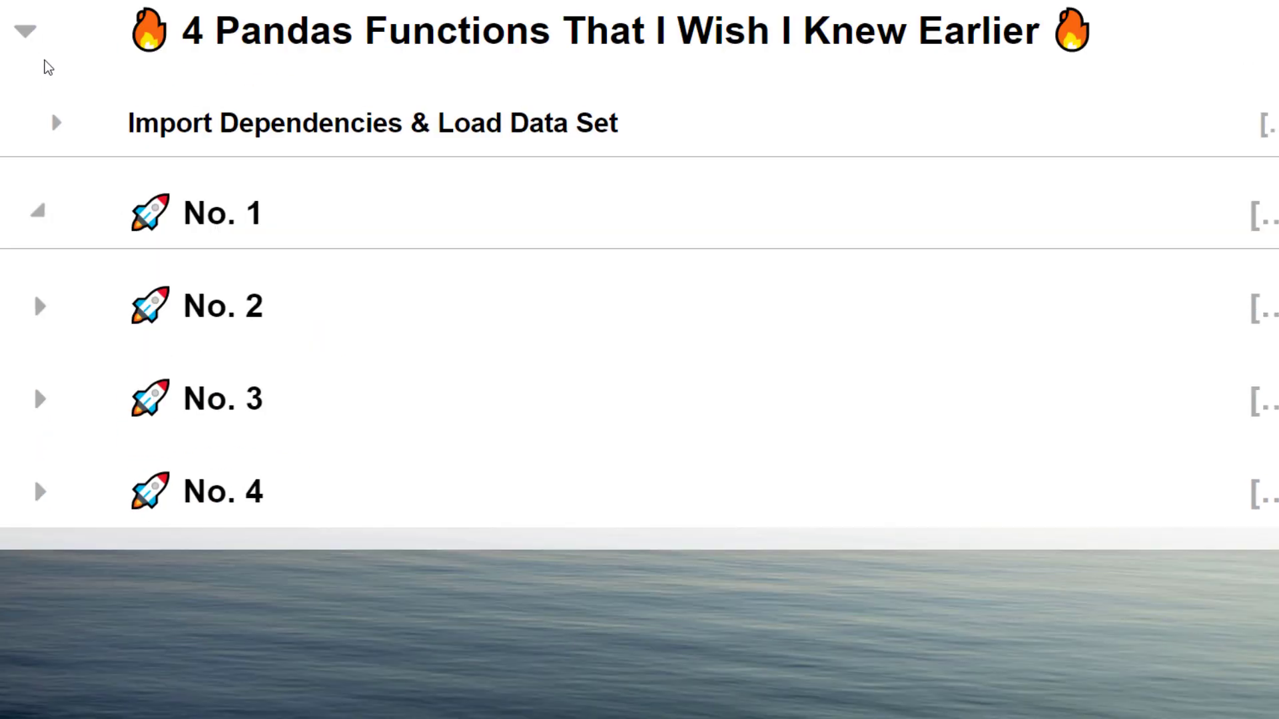
Browse No. 2's nlargest example, then expand the No. 3 groupby section.
{"action": "left_click", "coordinate": [39, 306]}
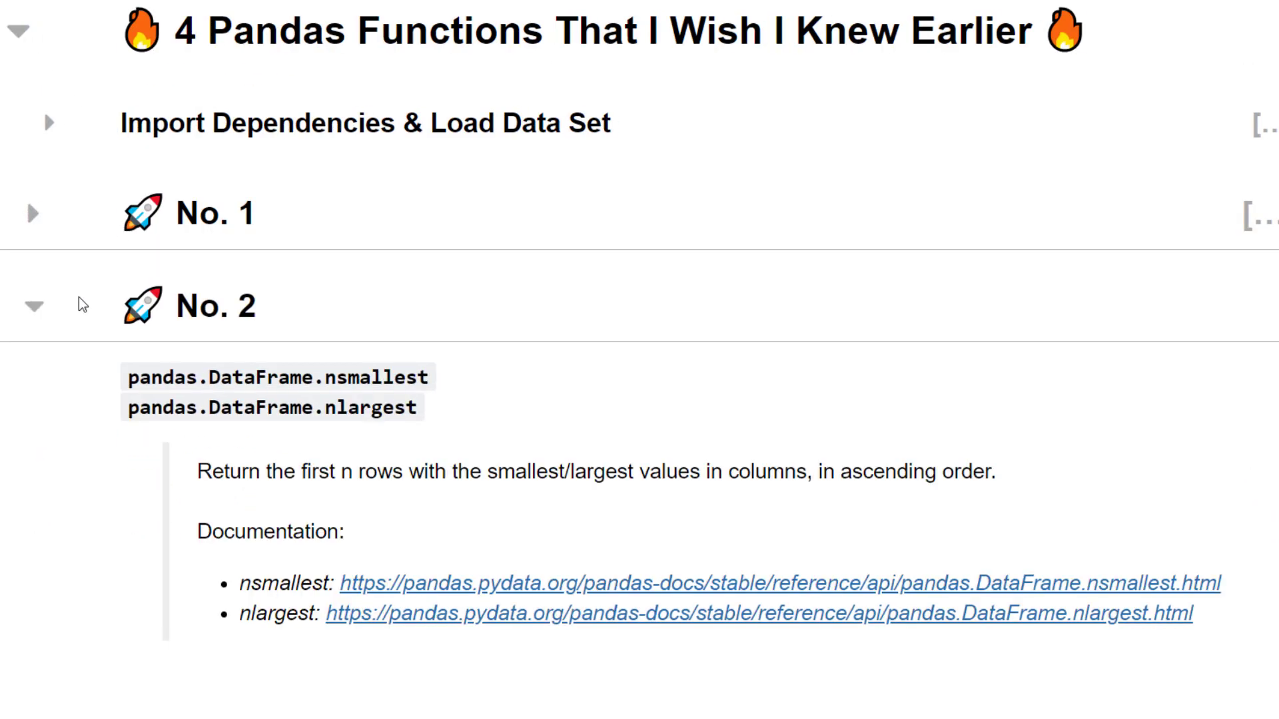
{"action": "scroll", "scroll_direction": "down", "scroll_amount": 3}
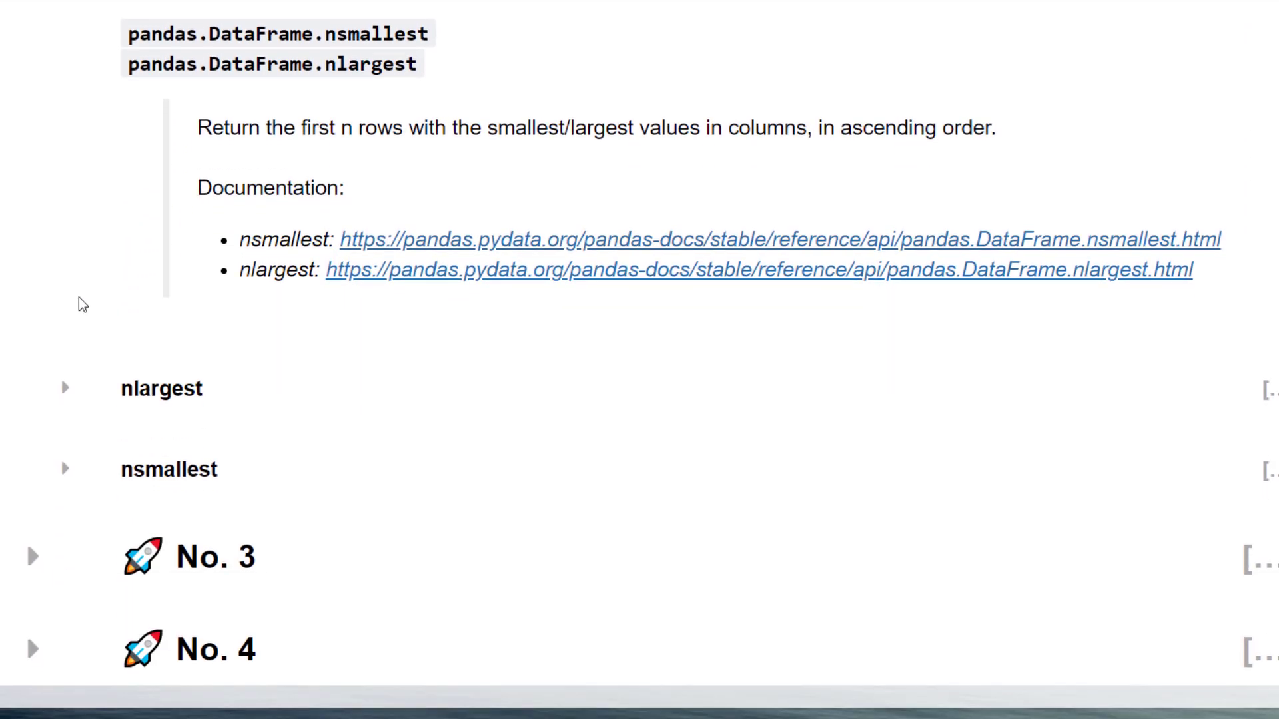
{"action": "left_click", "coordinate": [67, 389]}
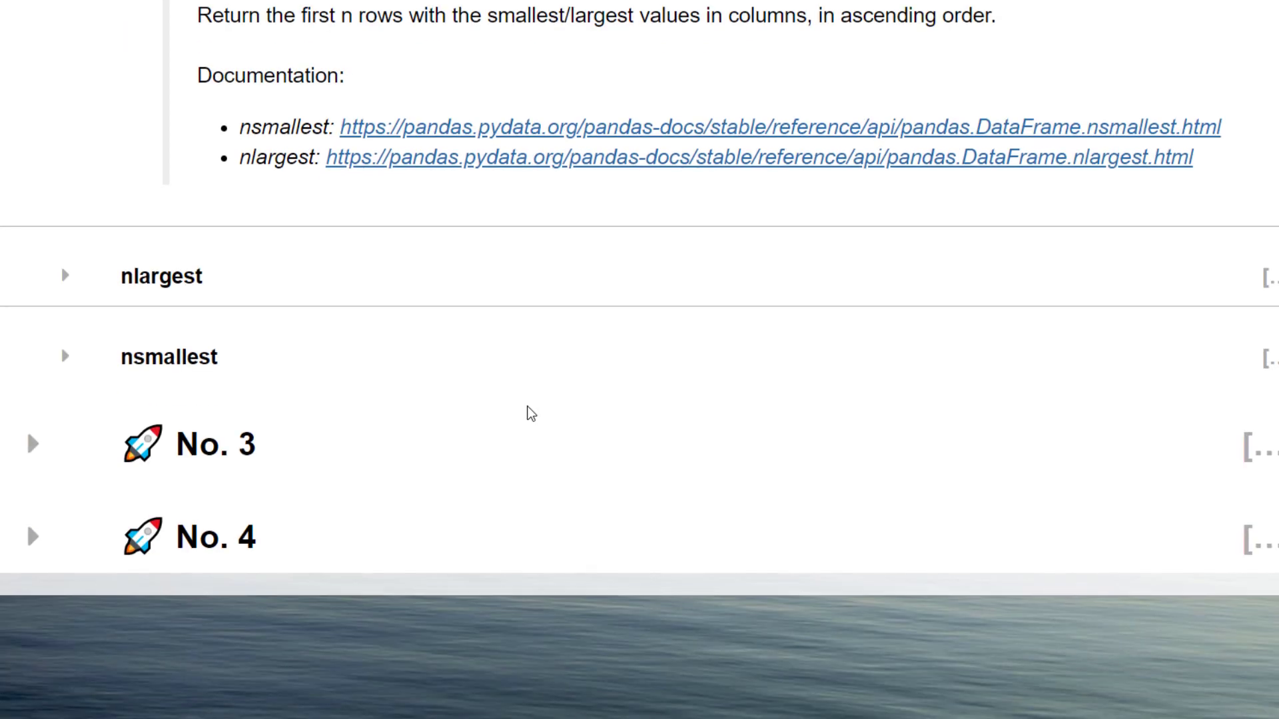
{"action": "left_click", "coordinate": [69, 357]}
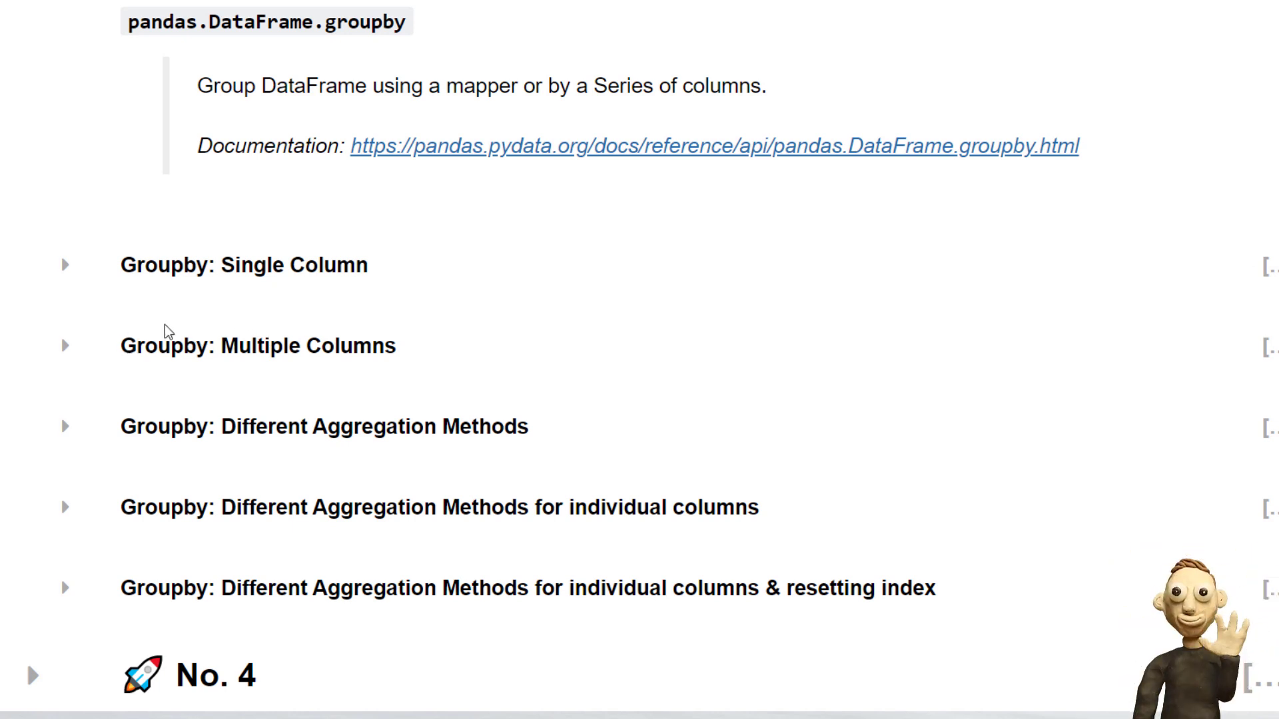
{"action": "left_click", "coordinate": [64, 269]}
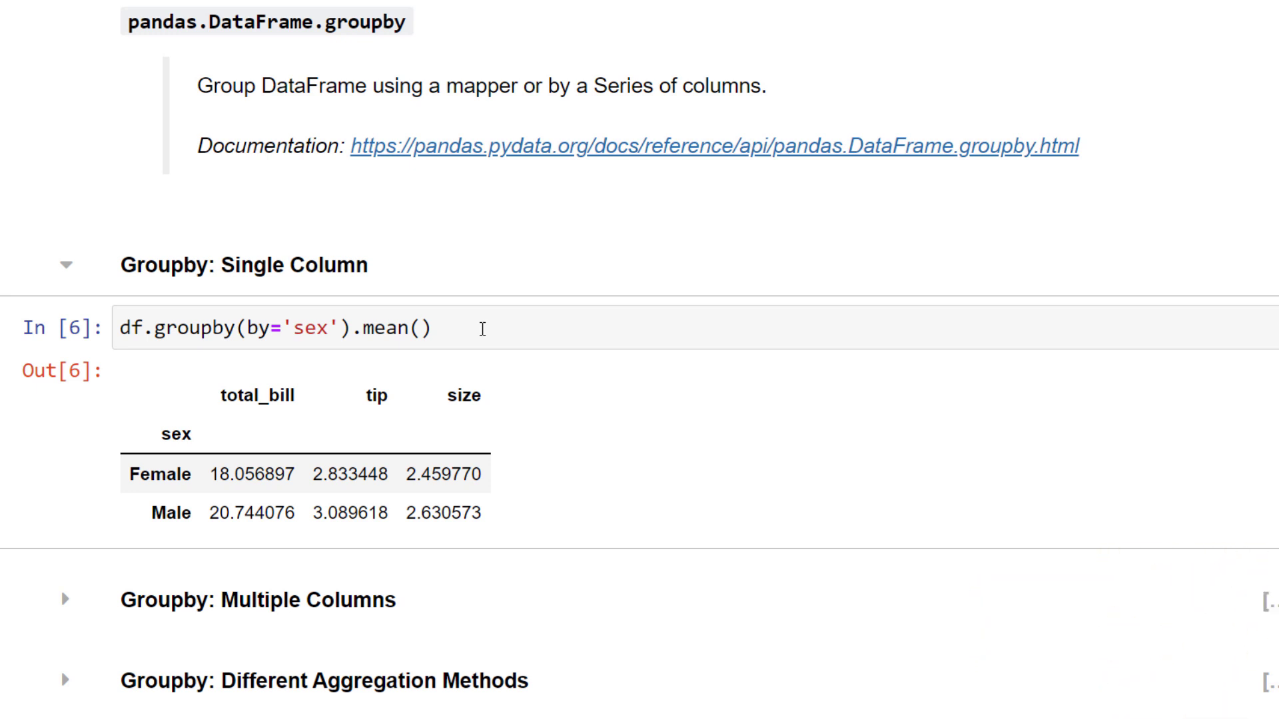
{"action": "mouse_move", "coordinate": [67, 269]}
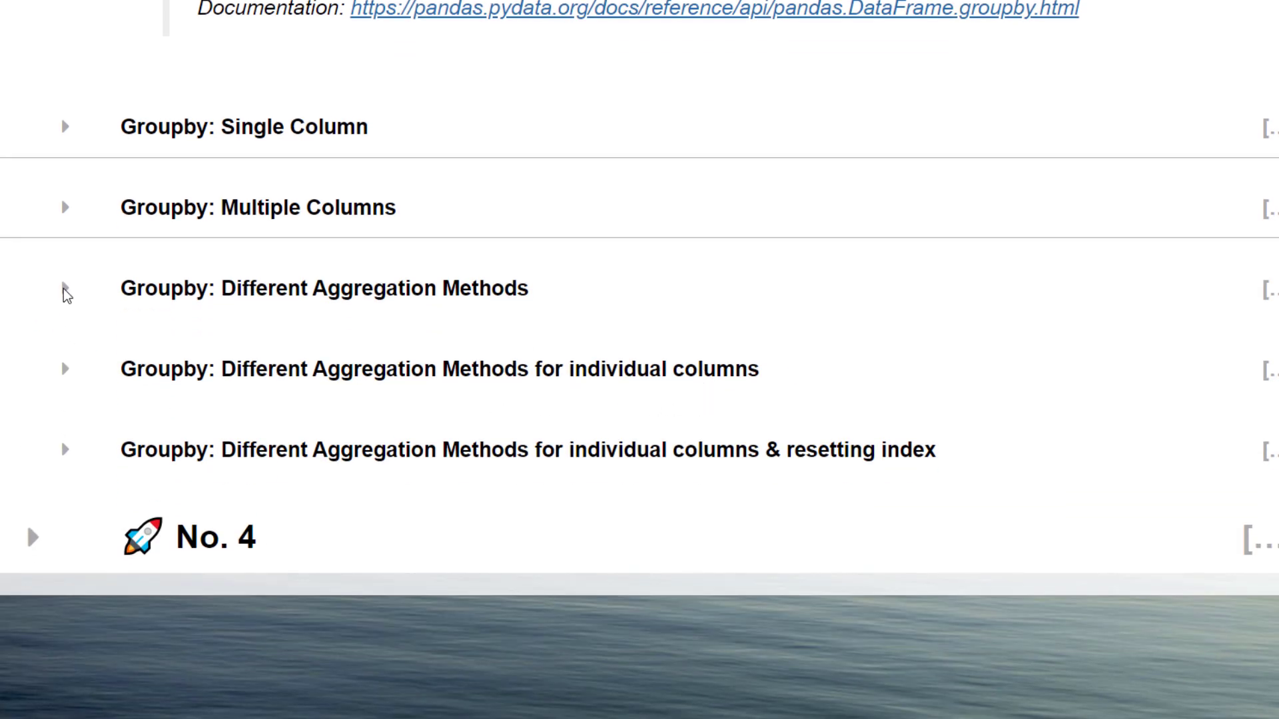
{"action": "left_click", "coordinate": [66, 286]}
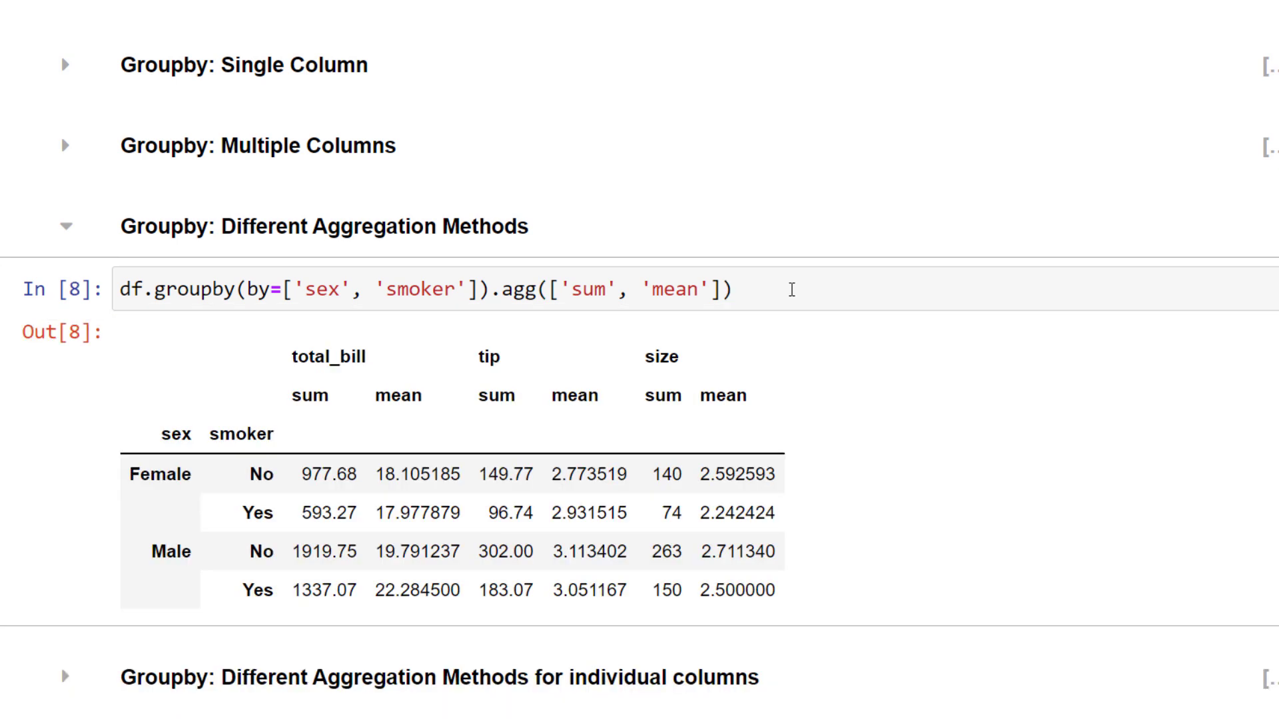
{"action": "left_click_drag", "start_coordinate": [523, 290], "coordinate": [739, 290]}
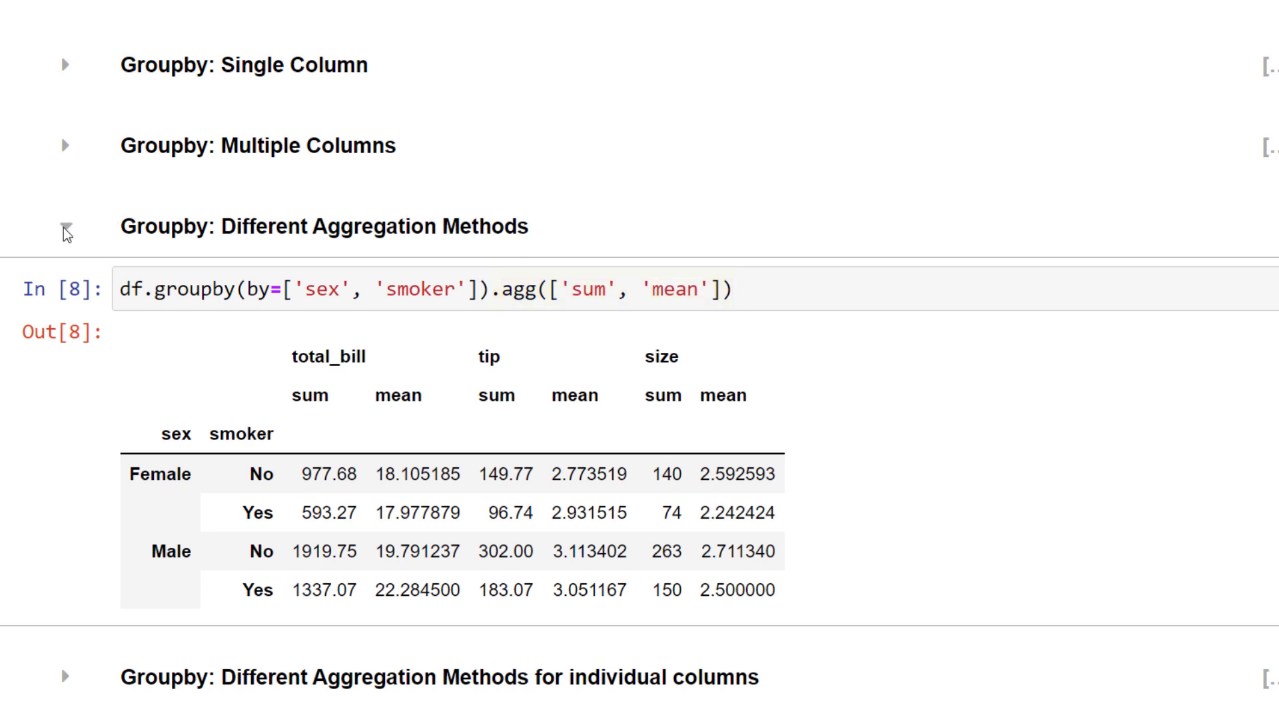
{"action": "left_click", "coordinate": [64, 228]}
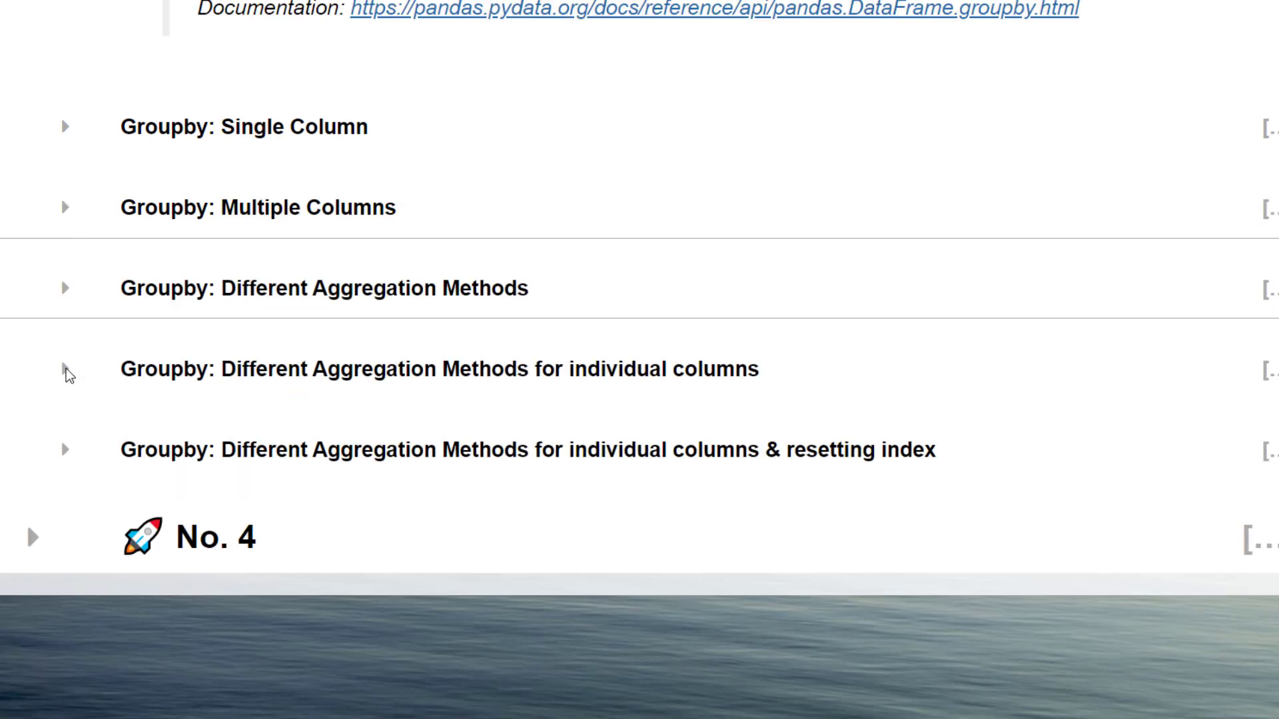
Expand the groupby example aggregating individual columns.
{"action": "left_click", "coordinate": [65, 368]}
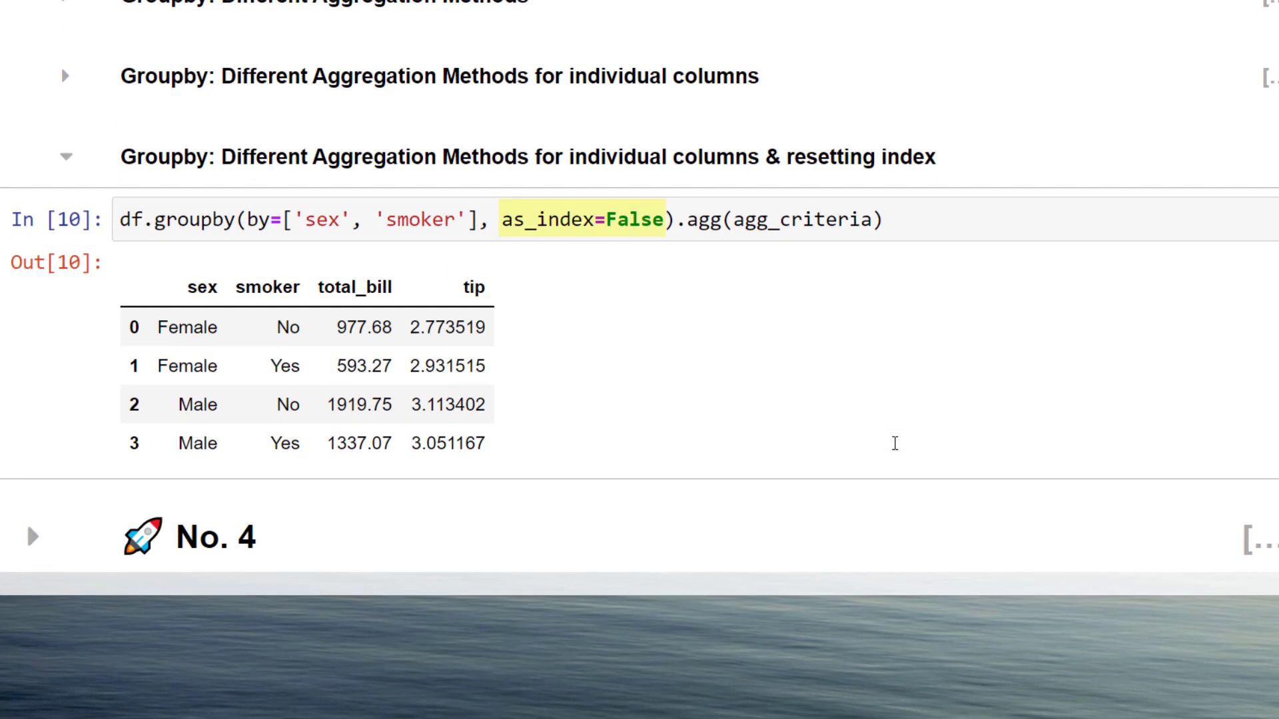
{"action": "mouse_move", "coordinate": [680, 259]}
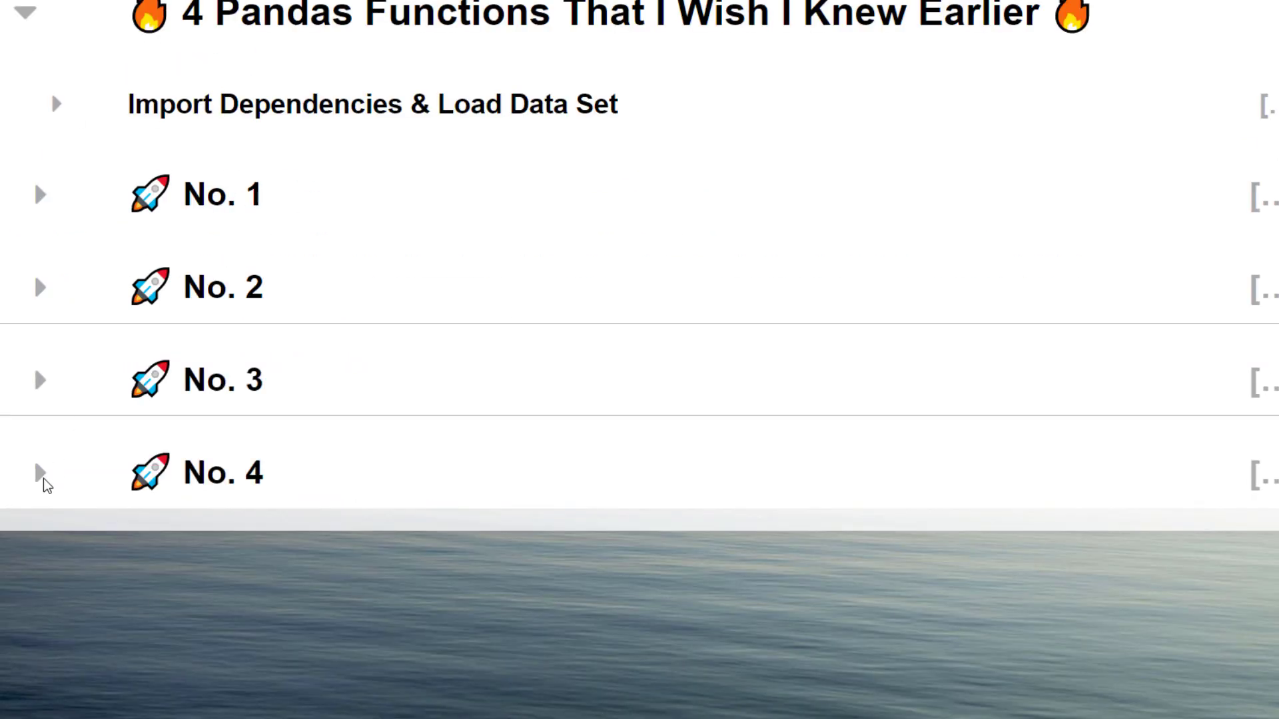
Expand No. 4 and its 'Distribution of tips' example showing df['tip'].hist().
{"action": "left_click", "coordinate": [38, 472]}
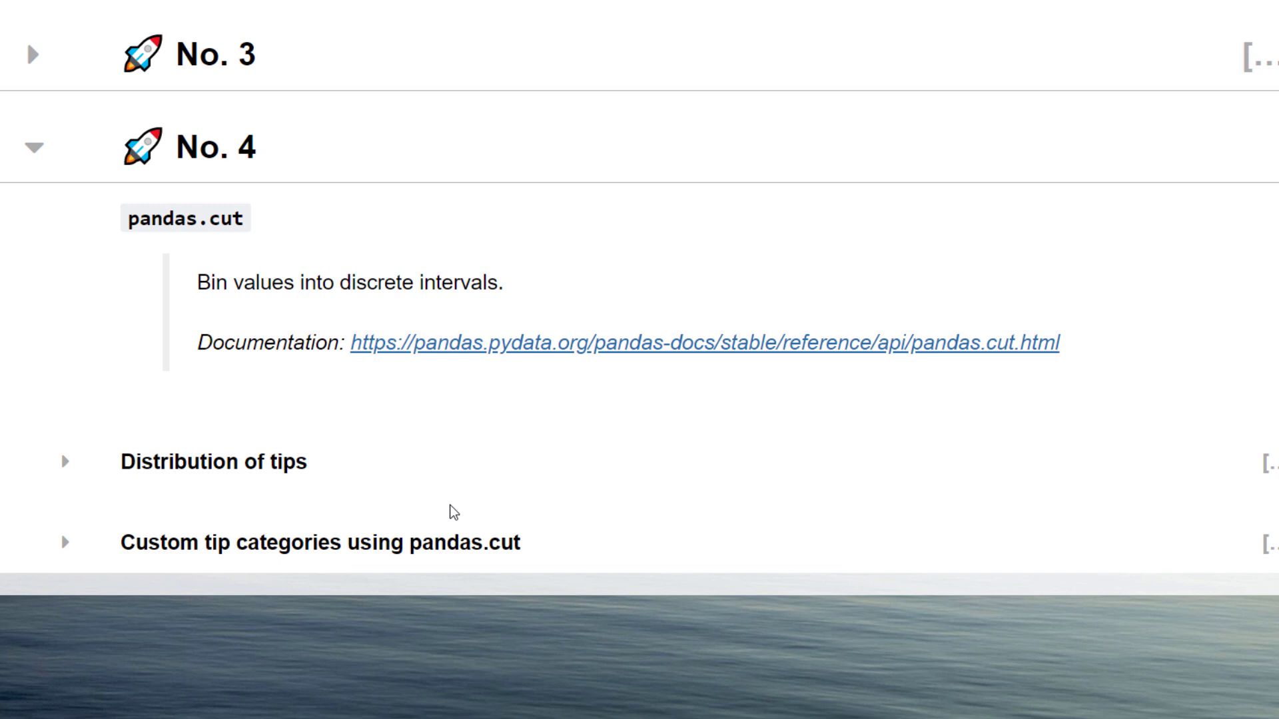
{"action": "left_click", "coordinate": [67, 463]}
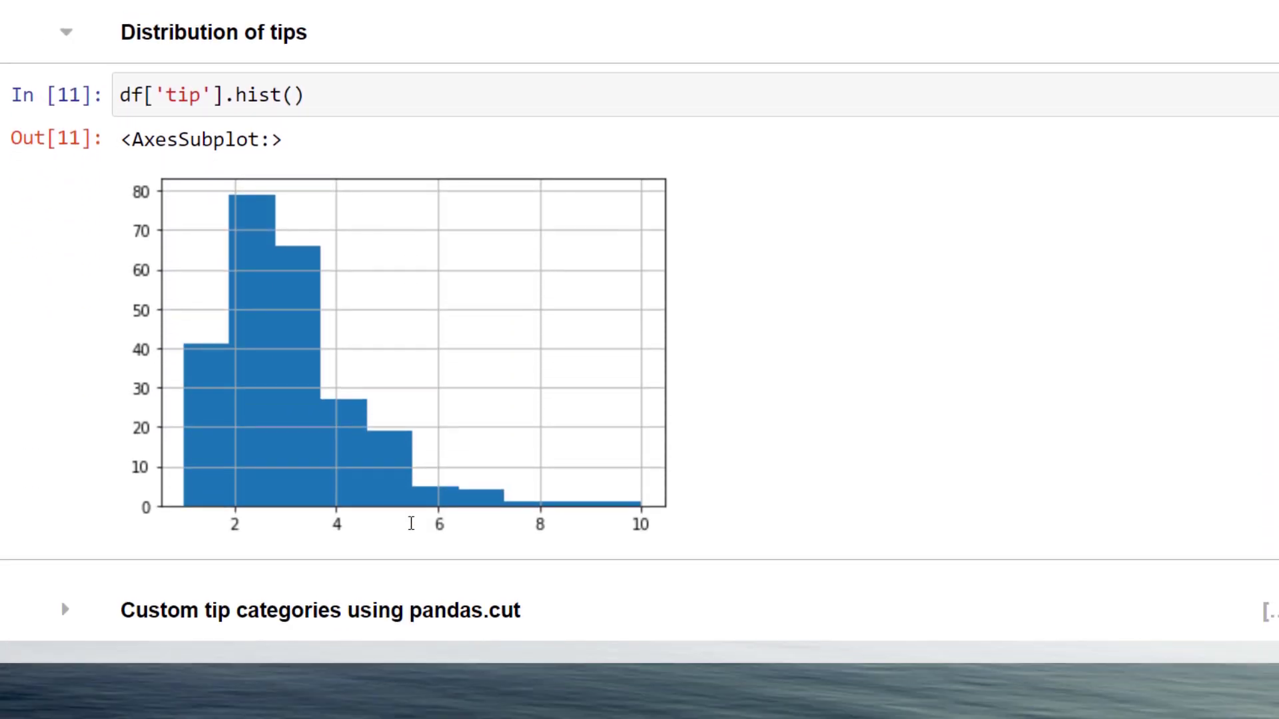
{"action": "mouse_move", "coordinate": [411, 543]}
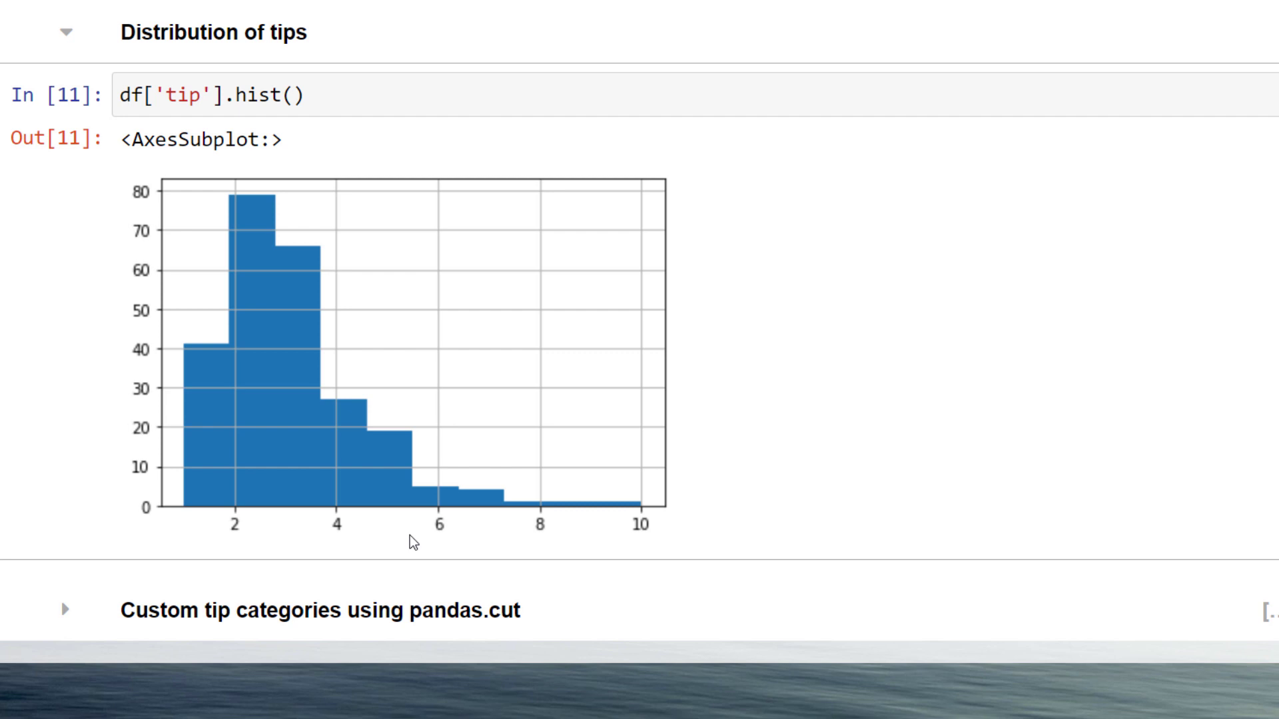
{"action": "mouse_move", "coordinate": [80, 611]}
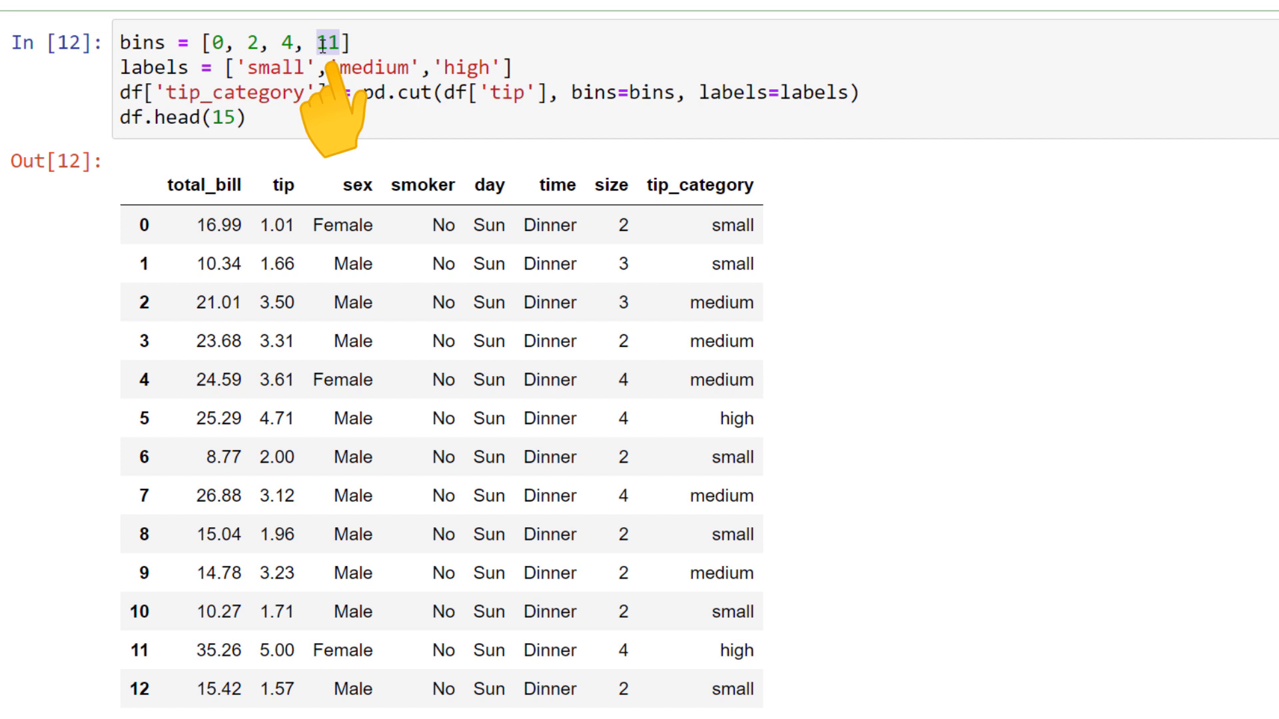
Start replacing the top bin edge 11 by typing 'float('.
{"action": "type", "text": "float("}
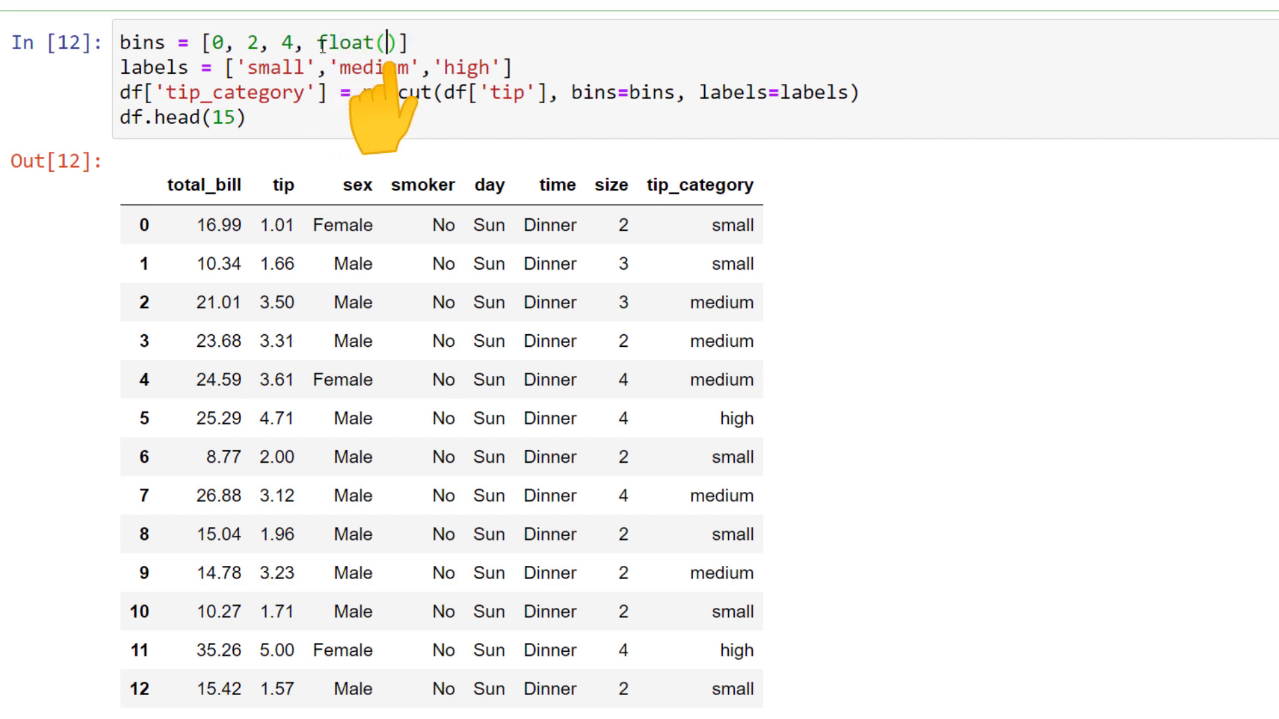